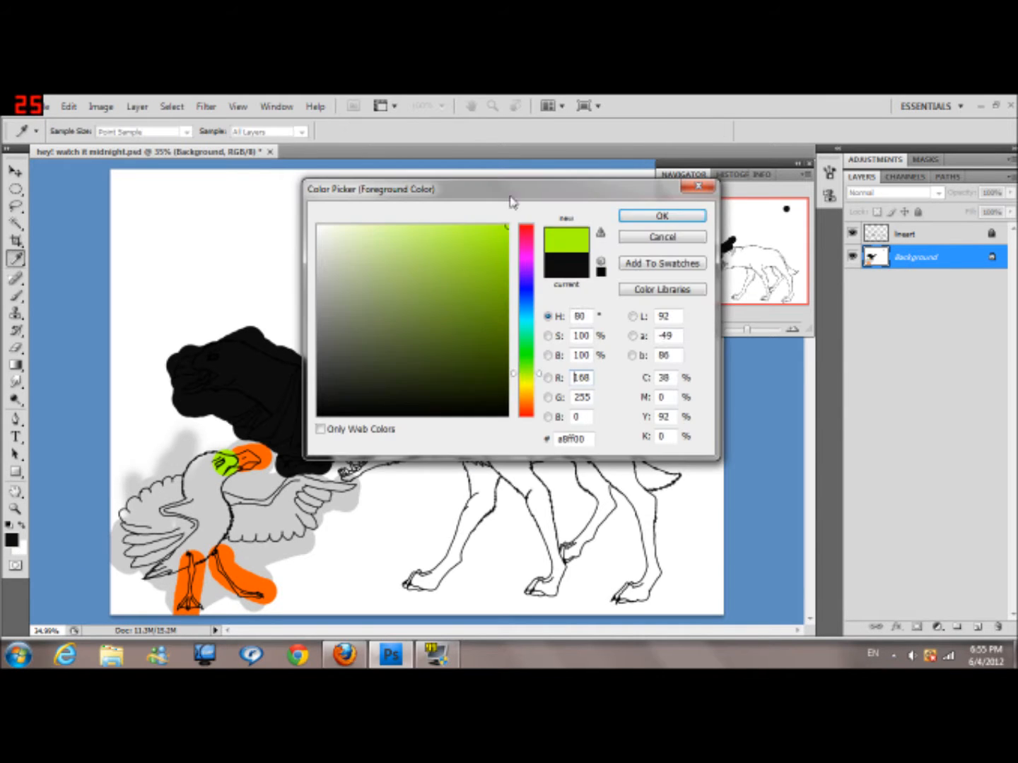
- Paint the raven's eye yellow and brush dark red into its open mouth
left_click(661, 215)
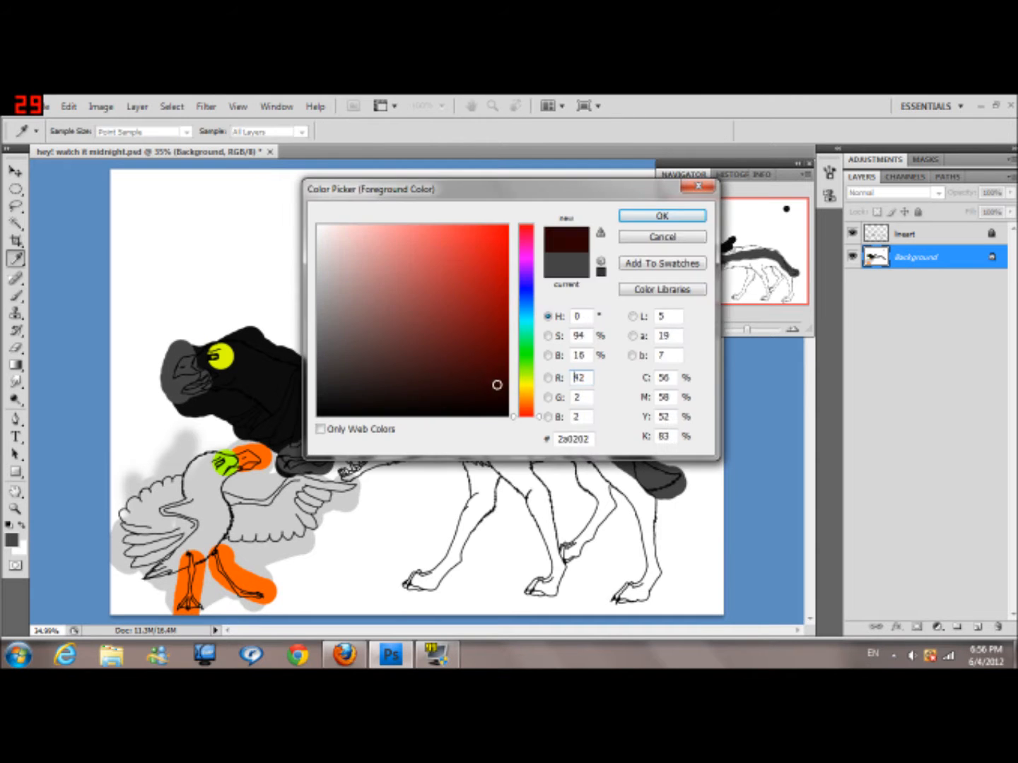
left_click(661, 214)
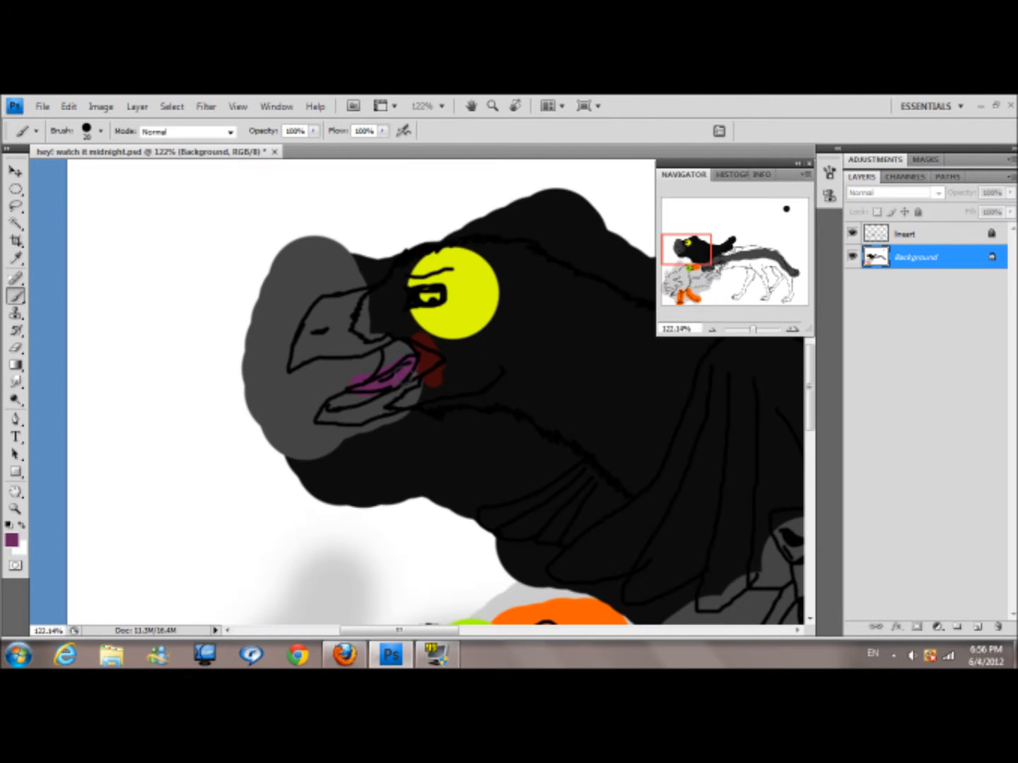
left_click_drag(367, 368, 410, 360)
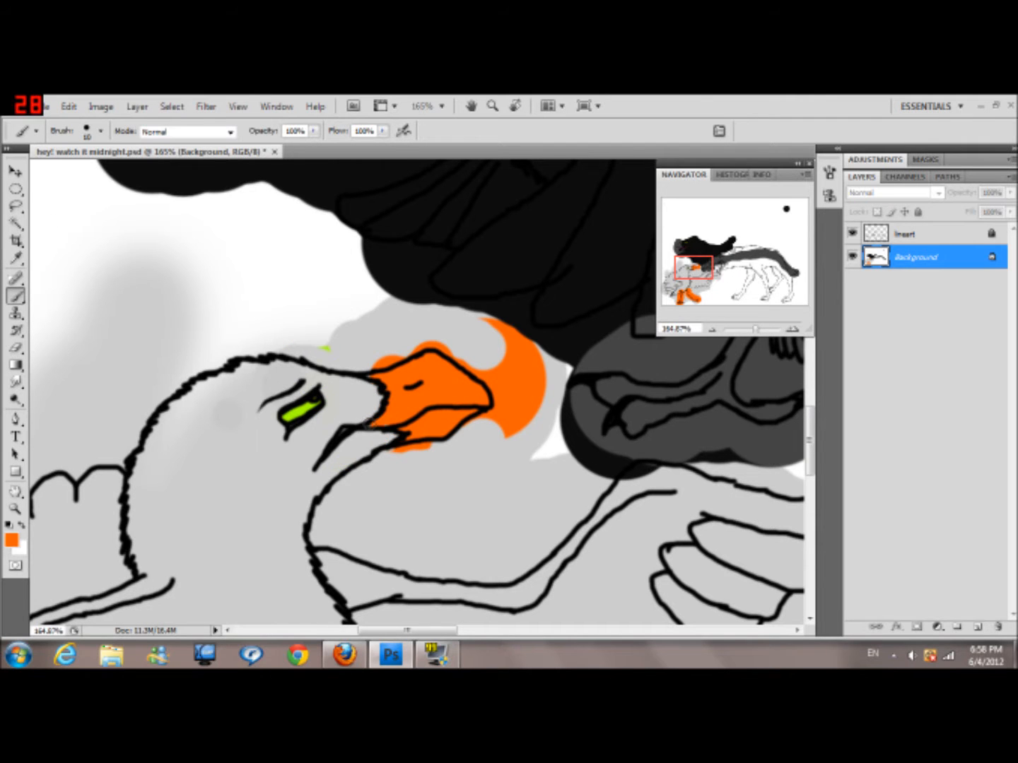
- Paint the wolf's mouth dark purple with pink gums and a blue eye, then begin fur toning
left_click(12, 523)
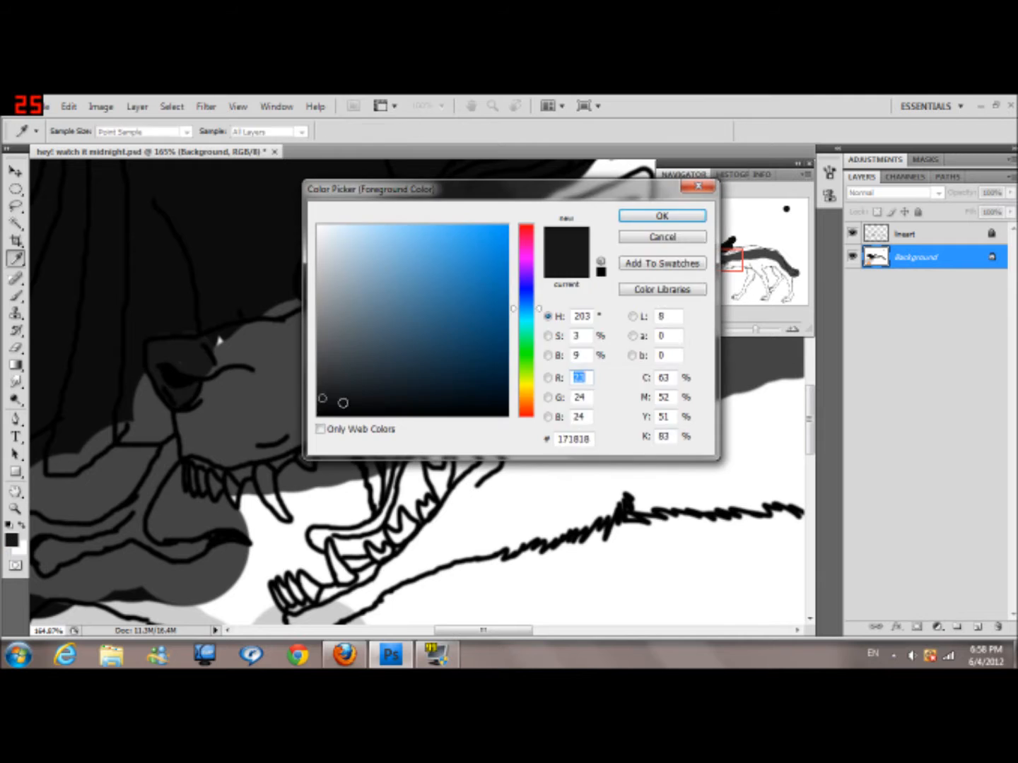
left_click(661, 215)
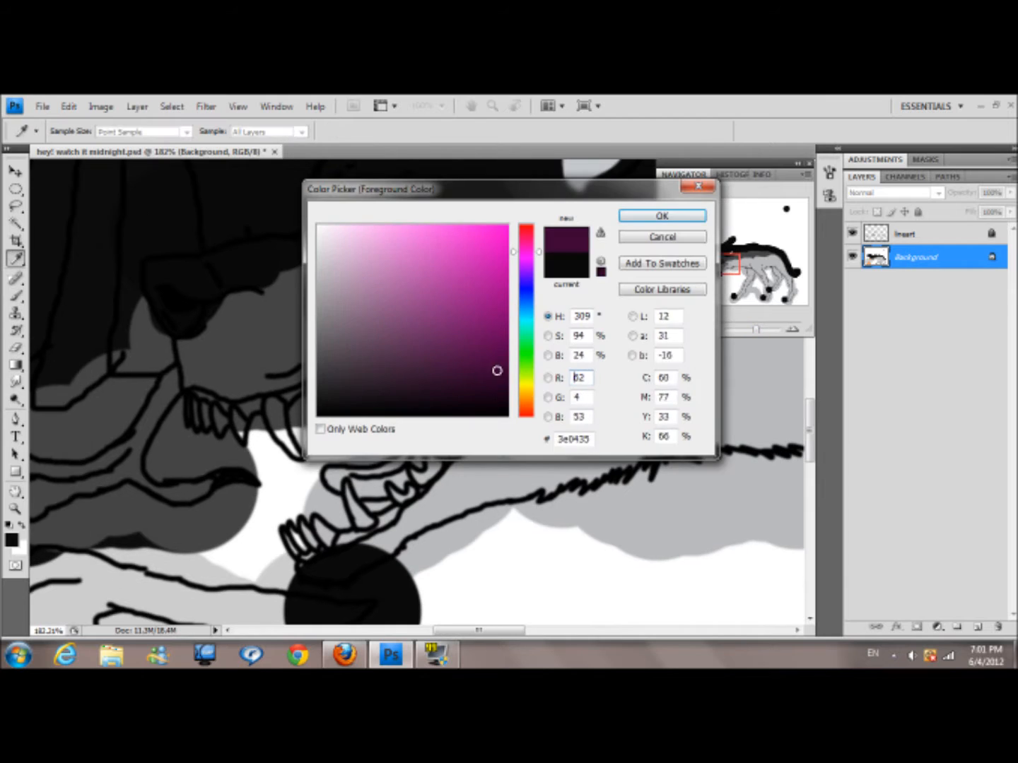
left_click(661, 215)
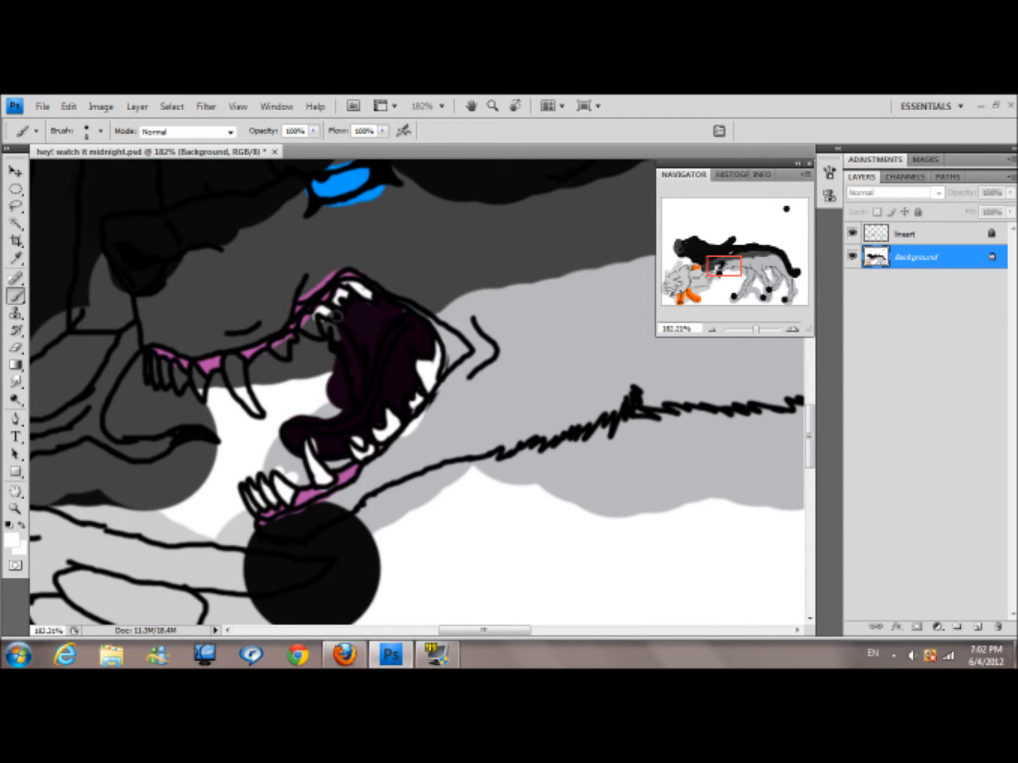
left_click(919, 234)
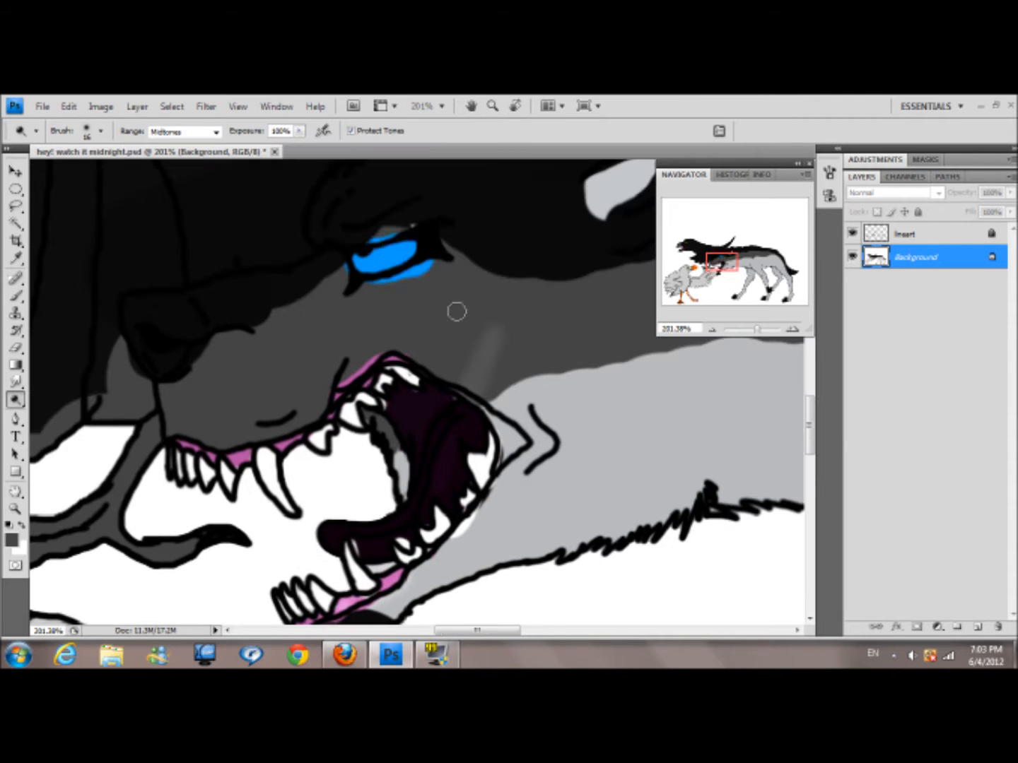
- Lighten and darken the wolf's fur along its back, legs and tail with Dodge/Burn
left_click_drag(455, 311, 460, 416)
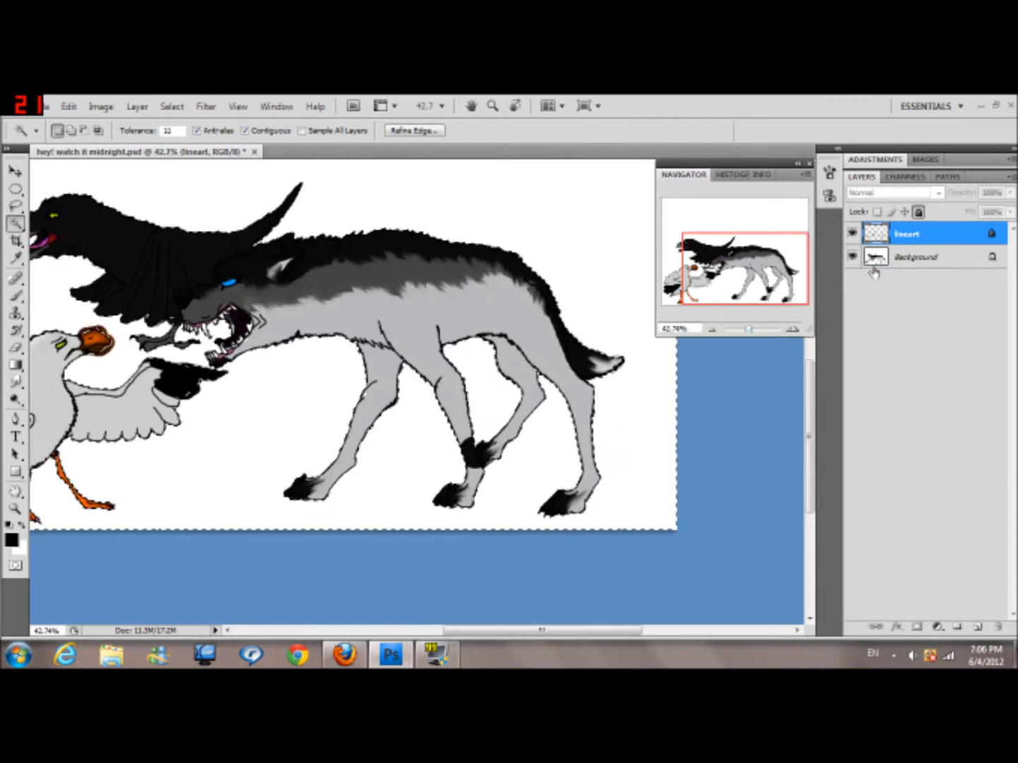
- Add a 'shade' layer and paint low-opacity black shadows over the animals
left_click(916, 257)
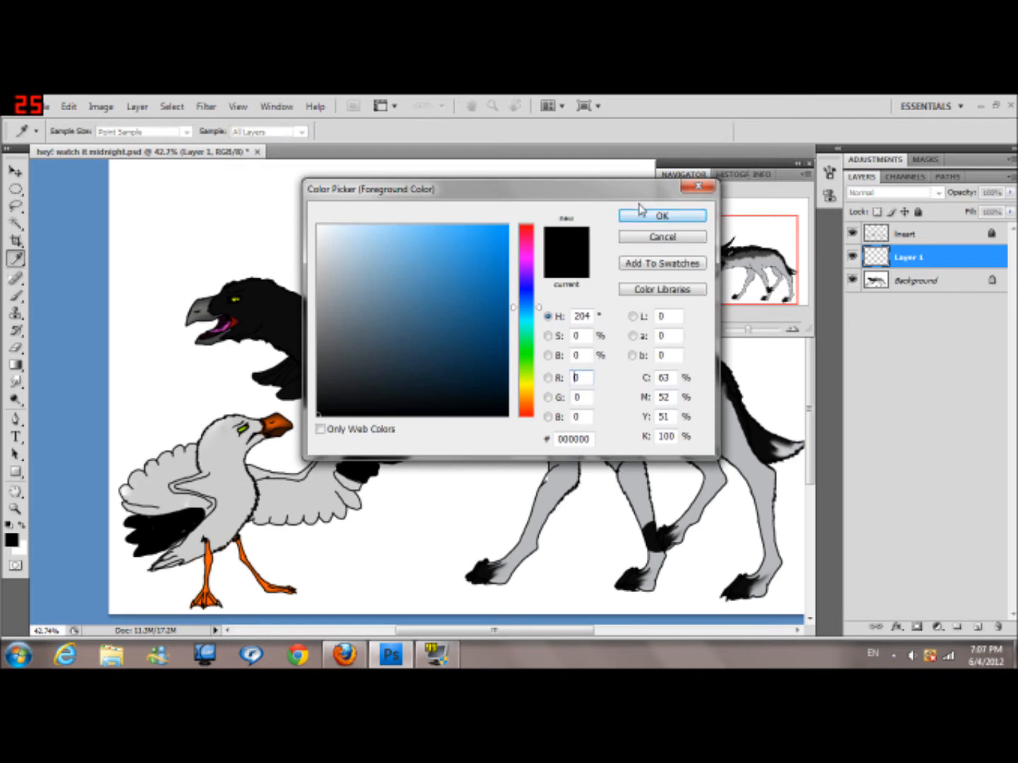
left_click(662, 215)
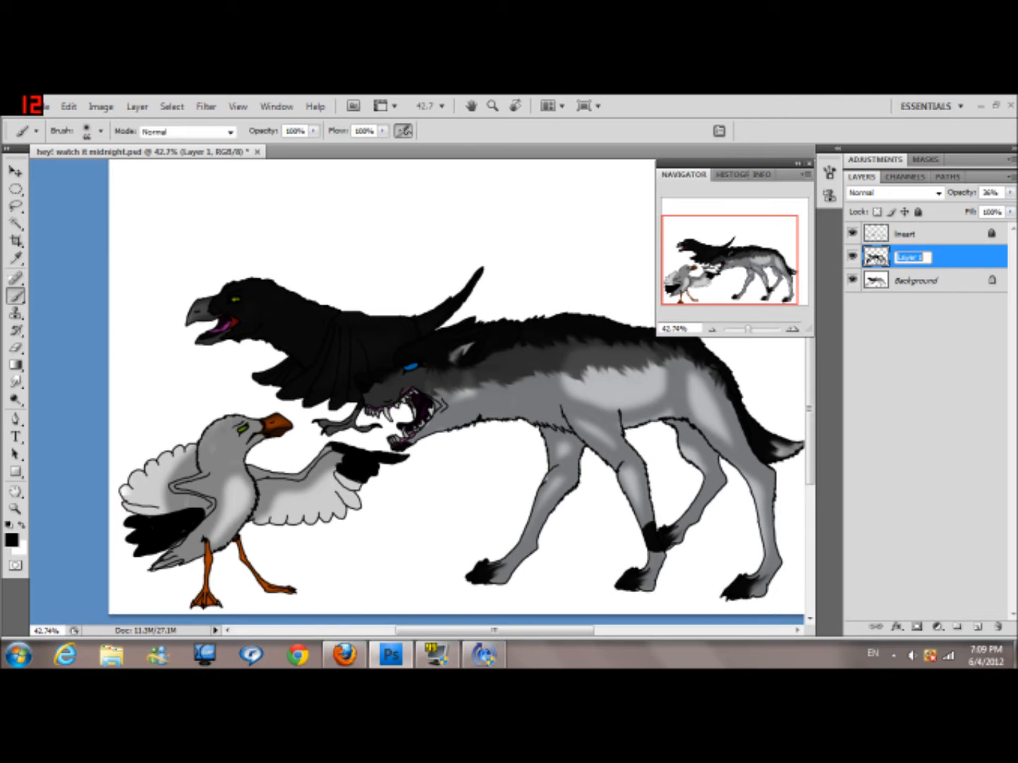
left_click(11, 536)
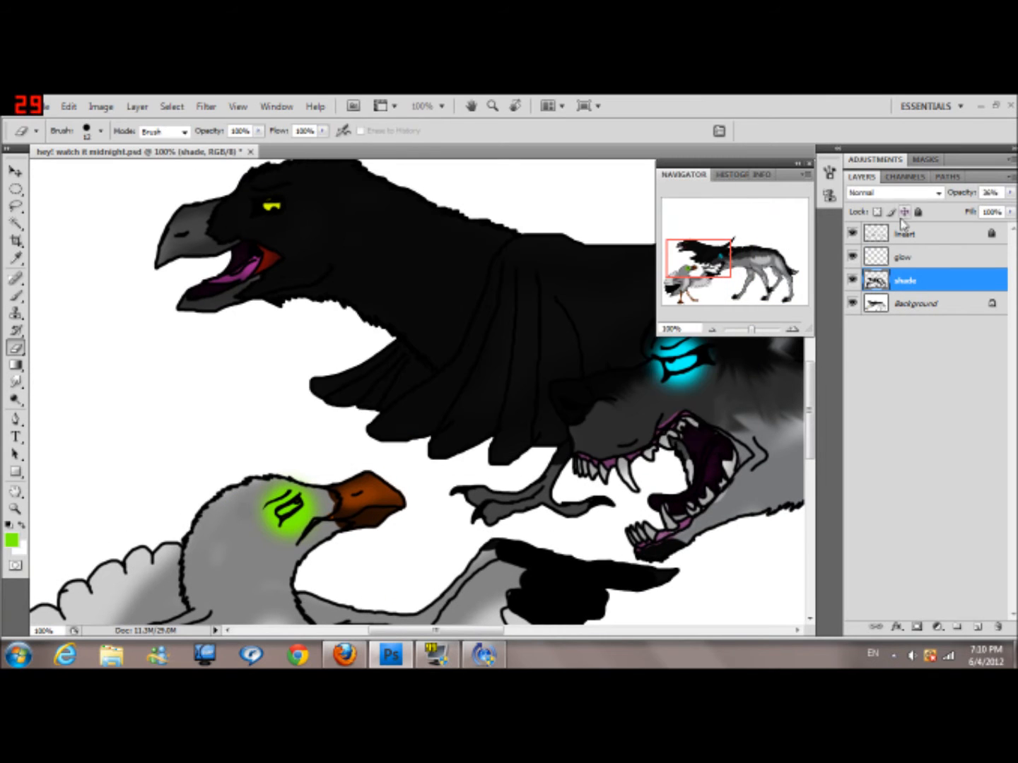
- Give the glow layer an Outer Glow, then start a new layer painted with a blue night sky
left_click(903, 256)
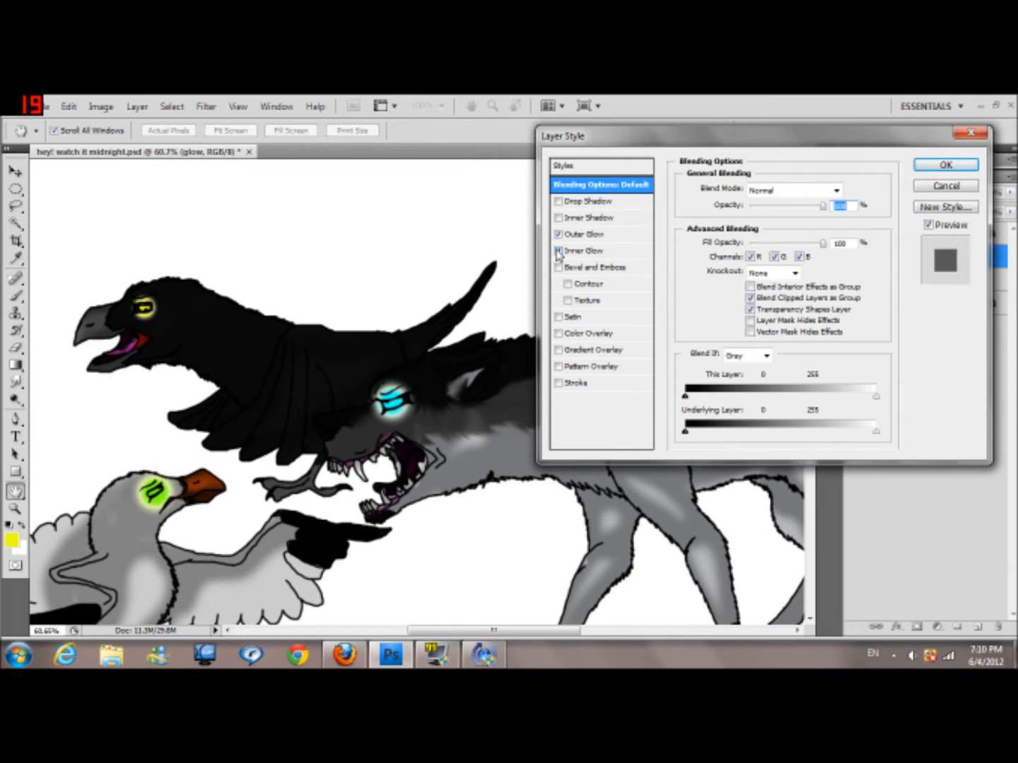
left_click(944, 164)
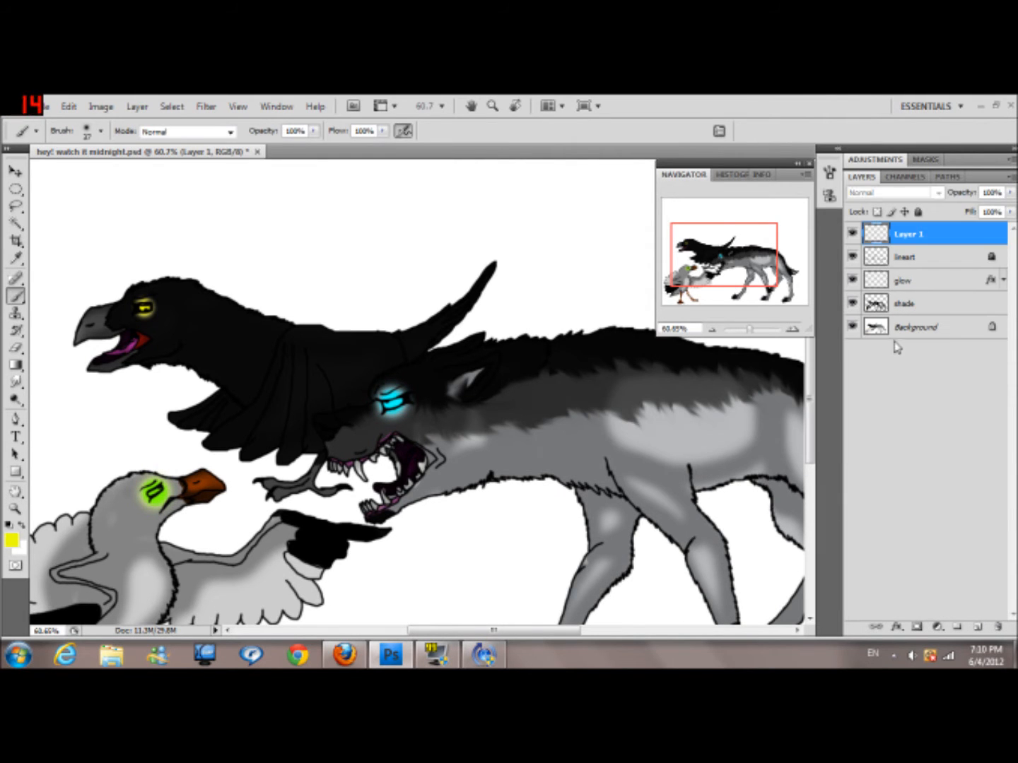
left_click(11, 526)
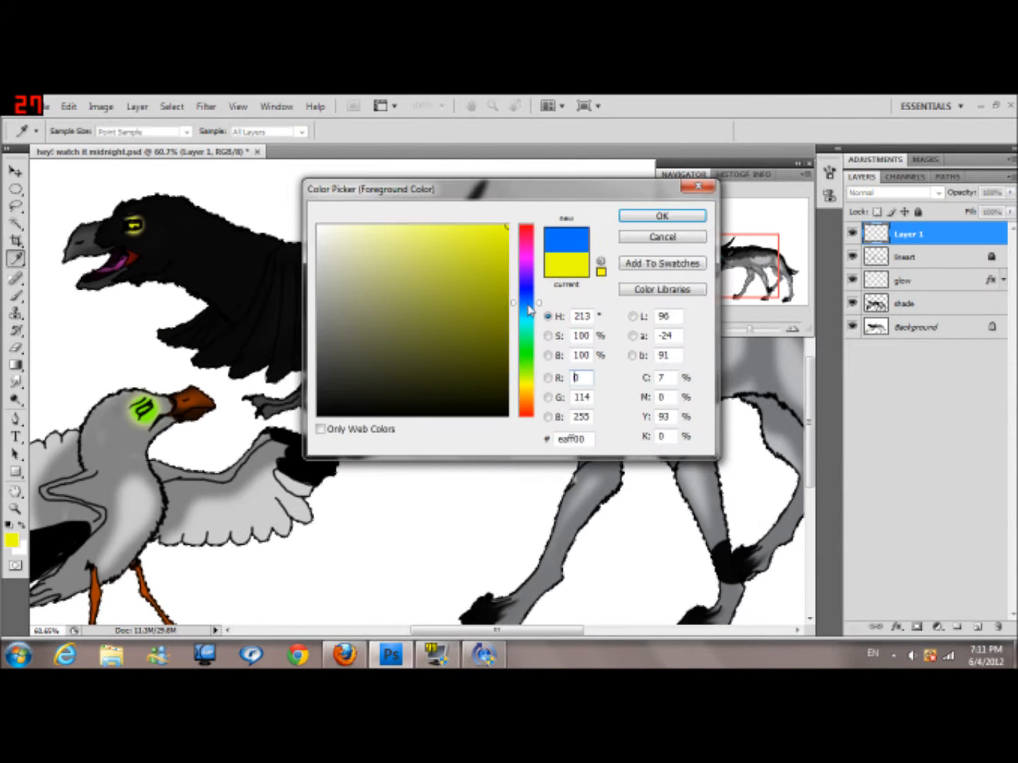
left_click(662, 215)
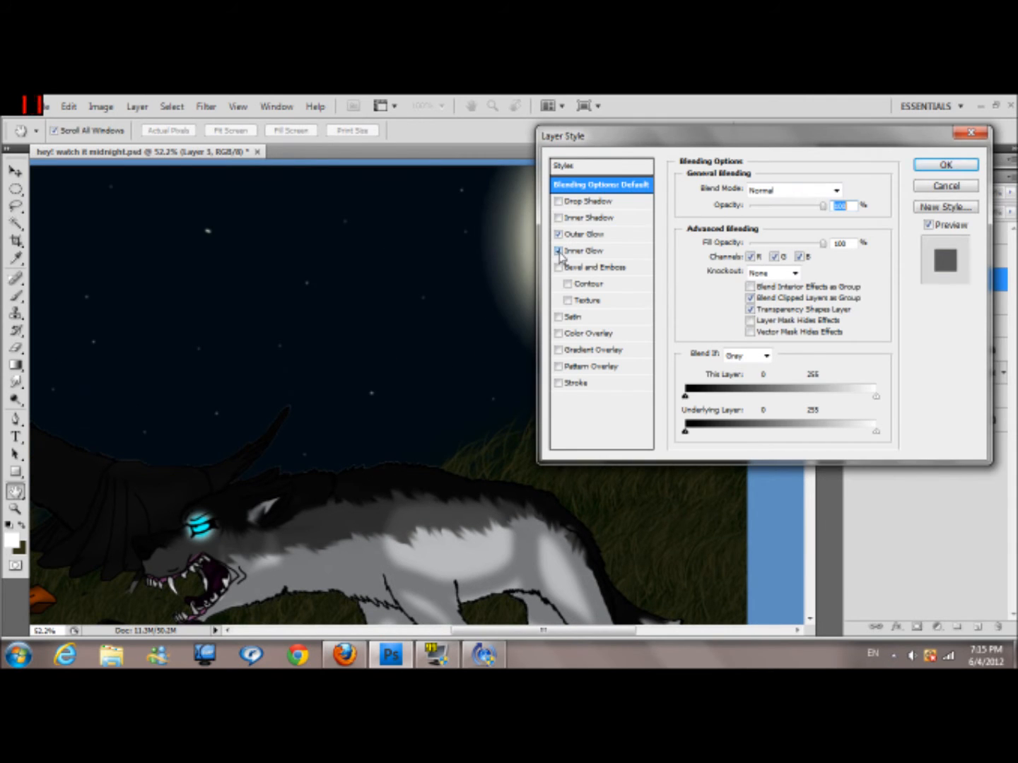
- Confirm the Outer Glow on the scene layer and ready a 265 px soft brush at 10% opacity
left_click(944, 164)
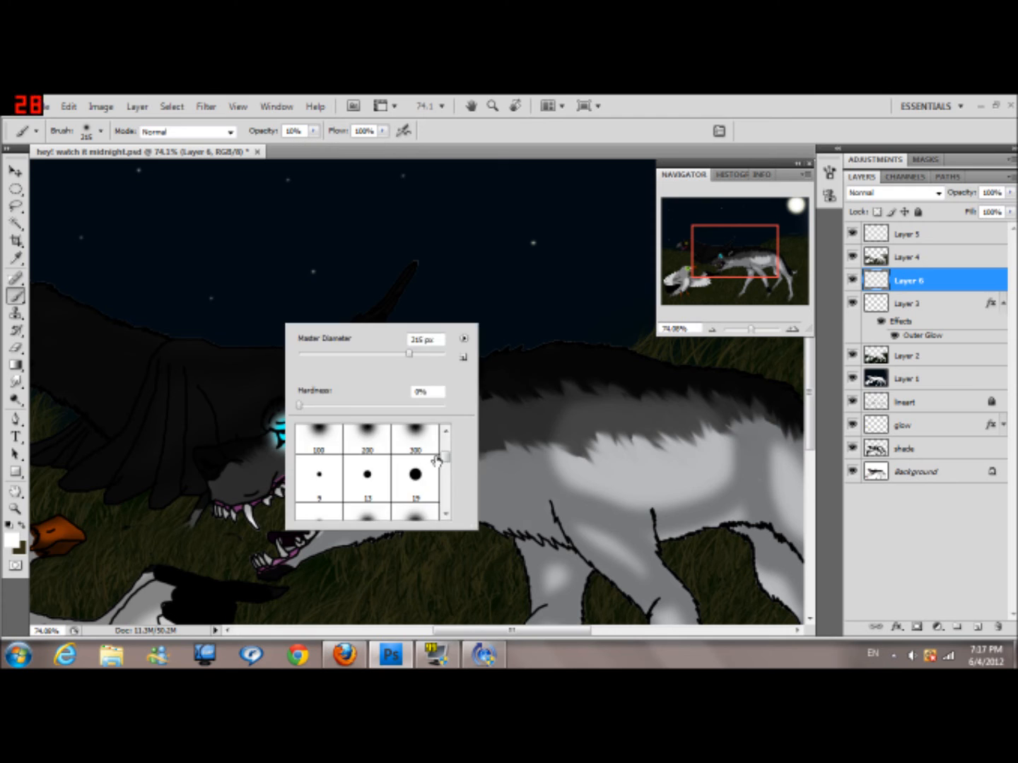
- Brush soft low-opacity night shadow over the raven and continue shading on Layer 6
left_click(544, 359)
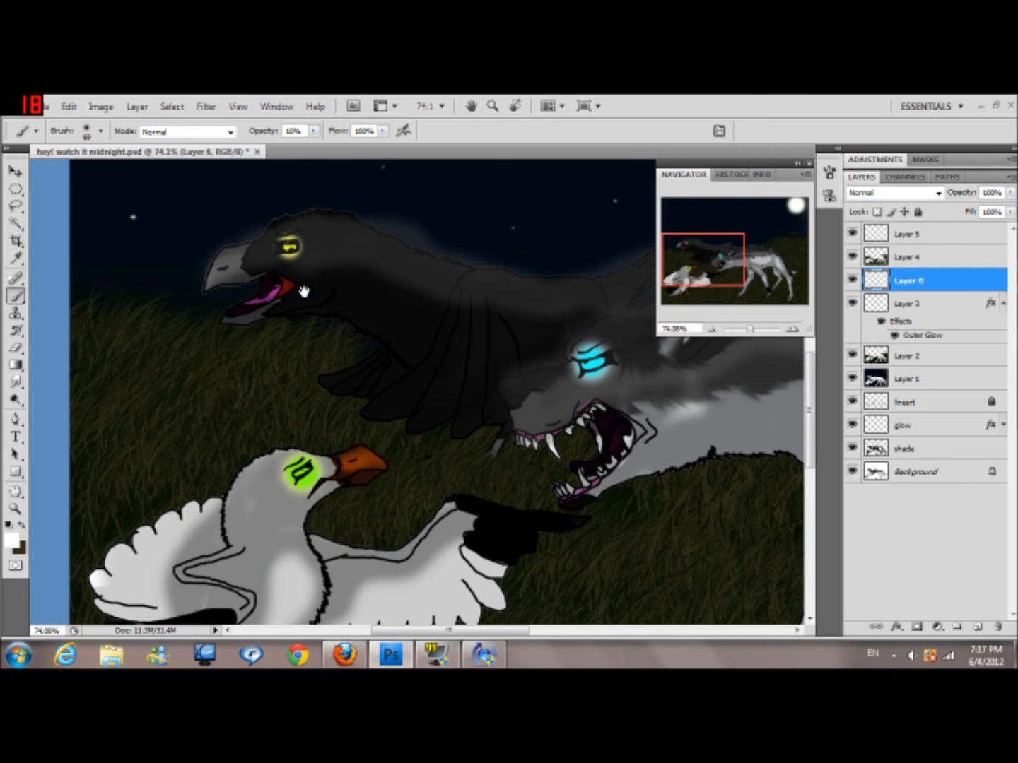
left_click(919, 402)
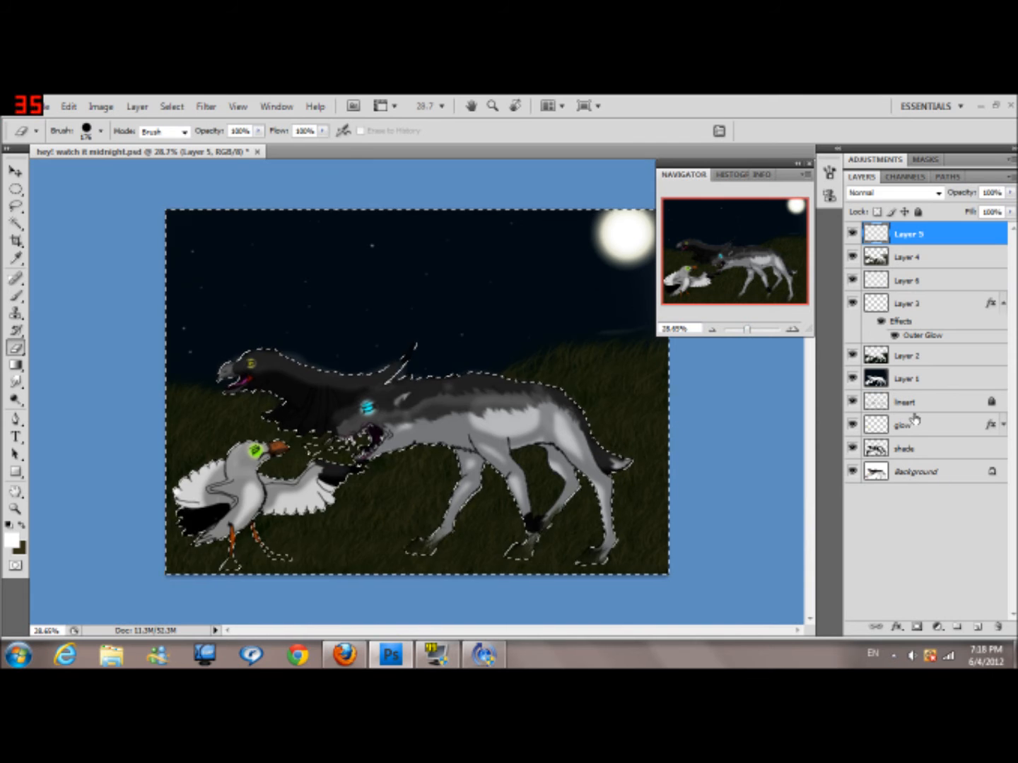
left_click(907, 280)
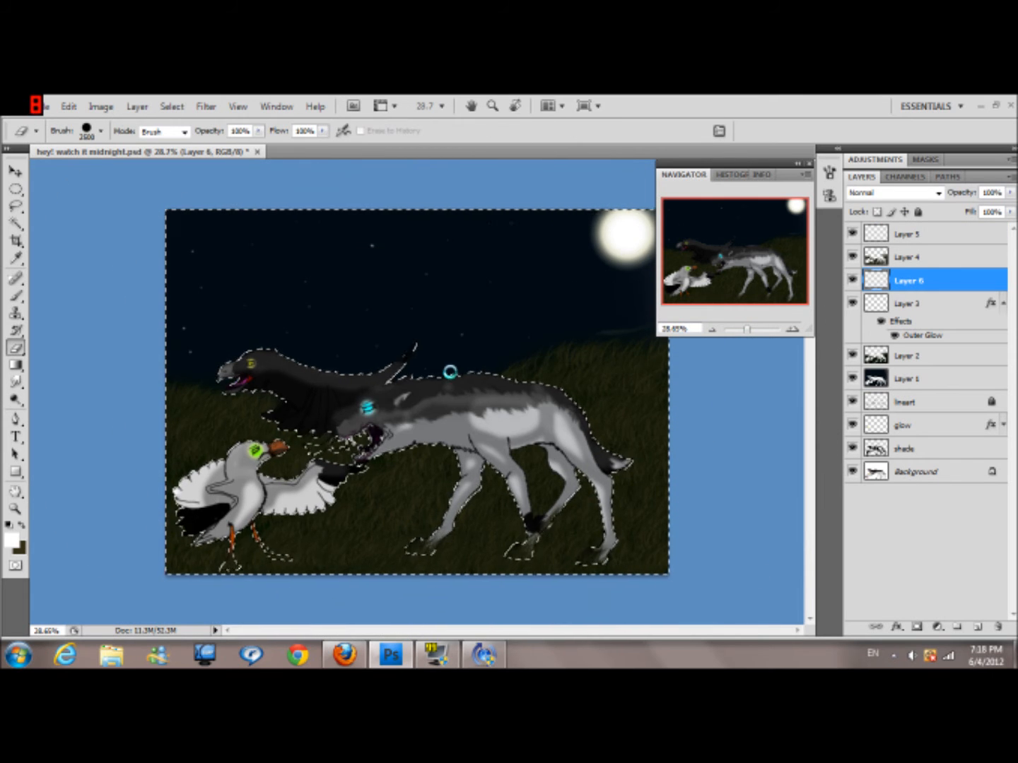